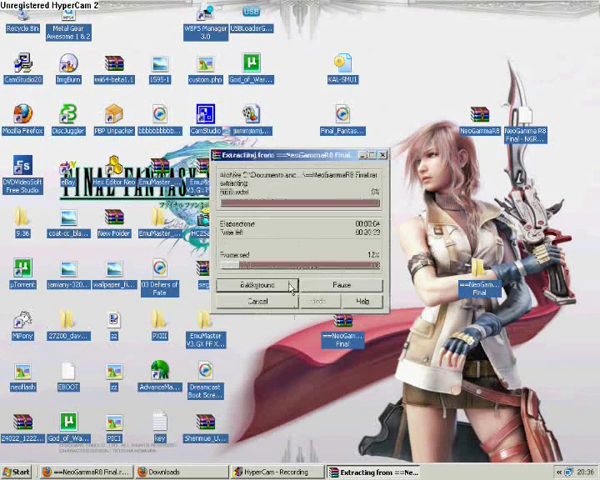
Send the NeoGammaR8 Final extraction to the background and let it finish
click(258, 289)
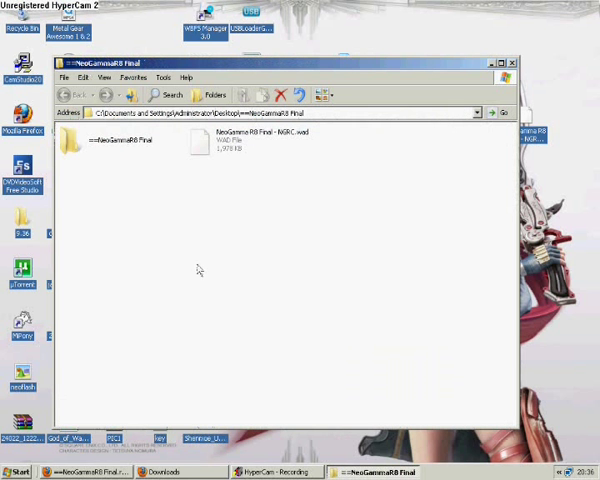
mouse_move(110, 140)
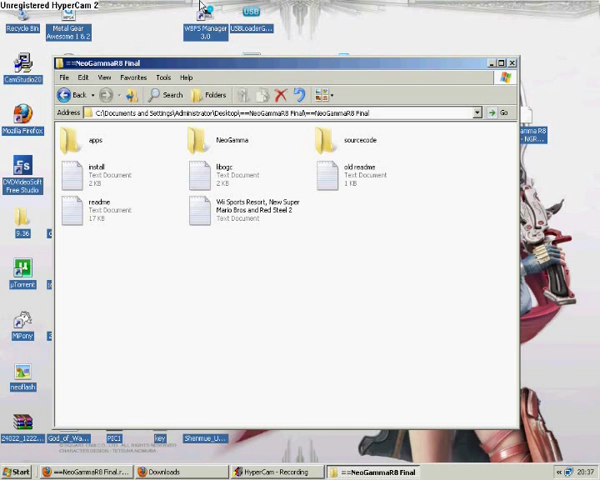
mouse_move(338, 320)
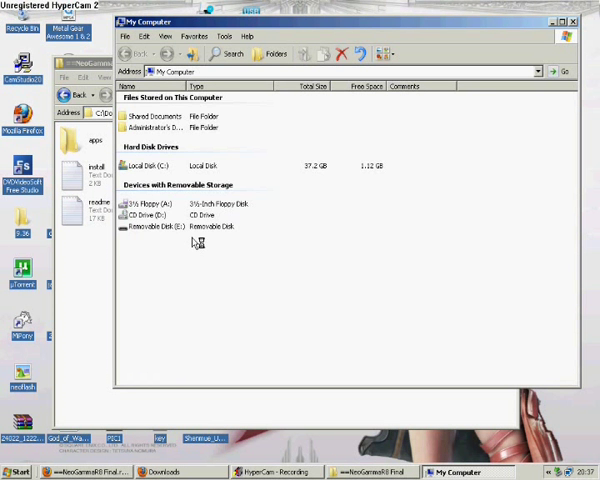
Open Removable Disk (E:) and then its apps folder
double_click(175, 226)
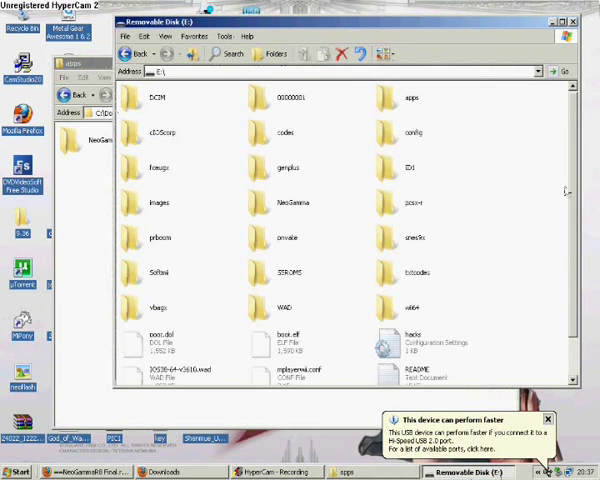
double_click(159, 92)
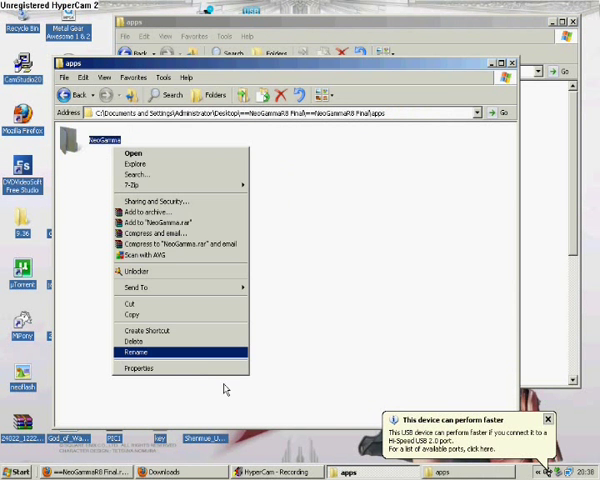
Place the NeoGamma R8 FINAL folder in E:\apps and open it
click(135, 352)
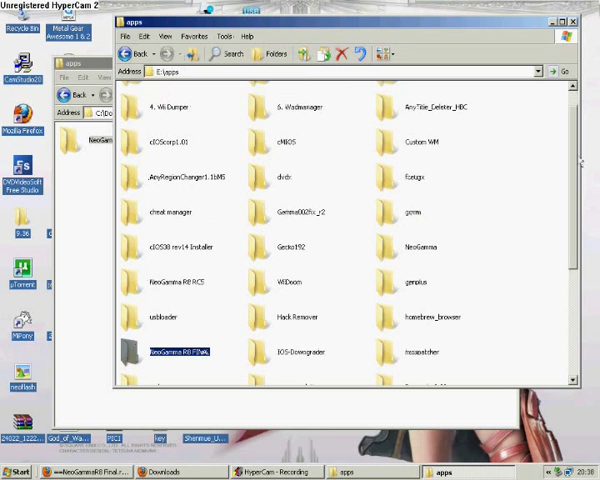
double_click(175, 351)
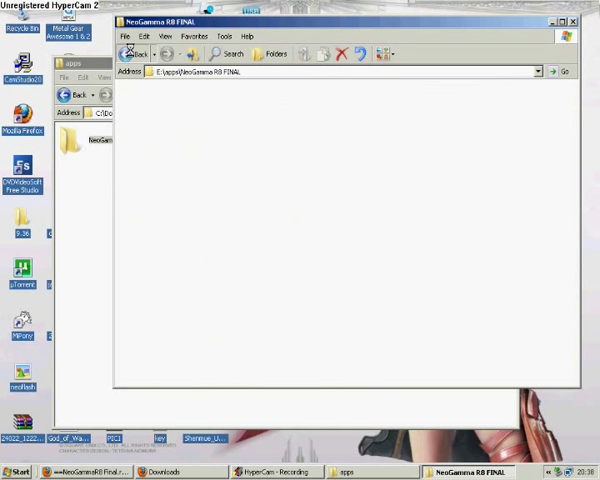